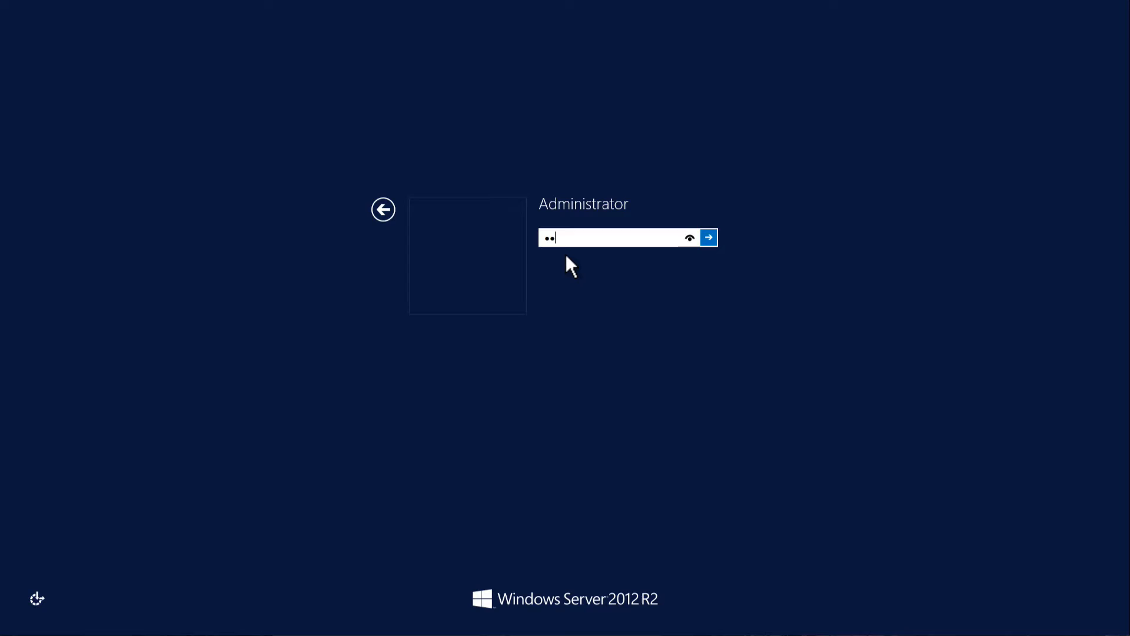
- Sign in with the Administrator password and launch sconfig from the command prompt
{"action": "type", "text": "password"}
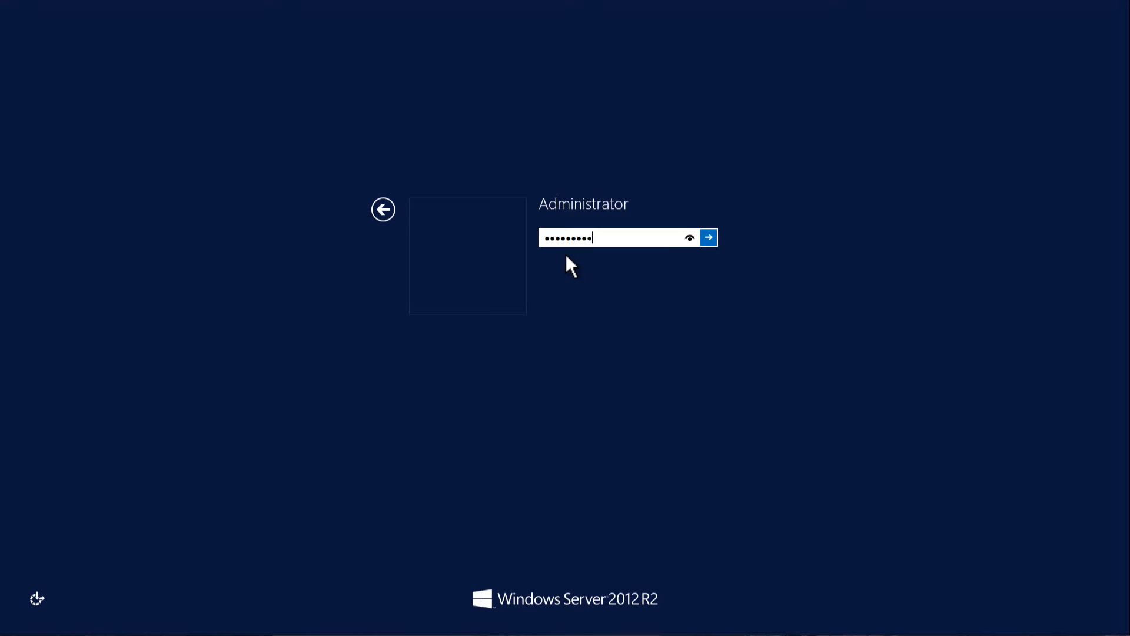
{"action": "left_click", "coordinate": [709, 238]}
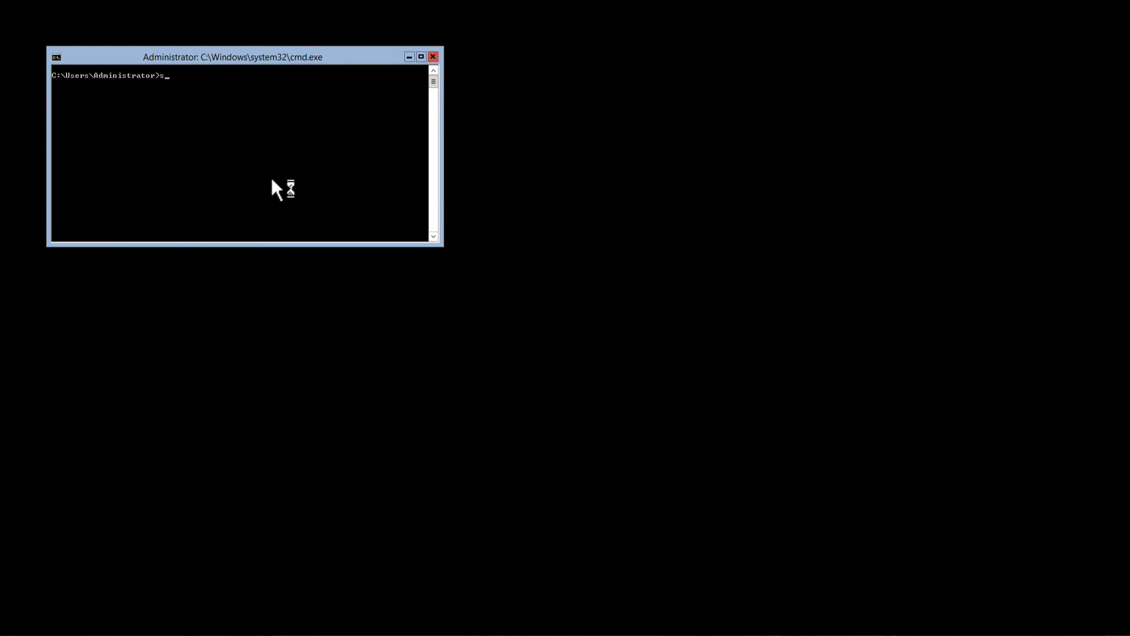
{"action": "key", "text": "Enter"}
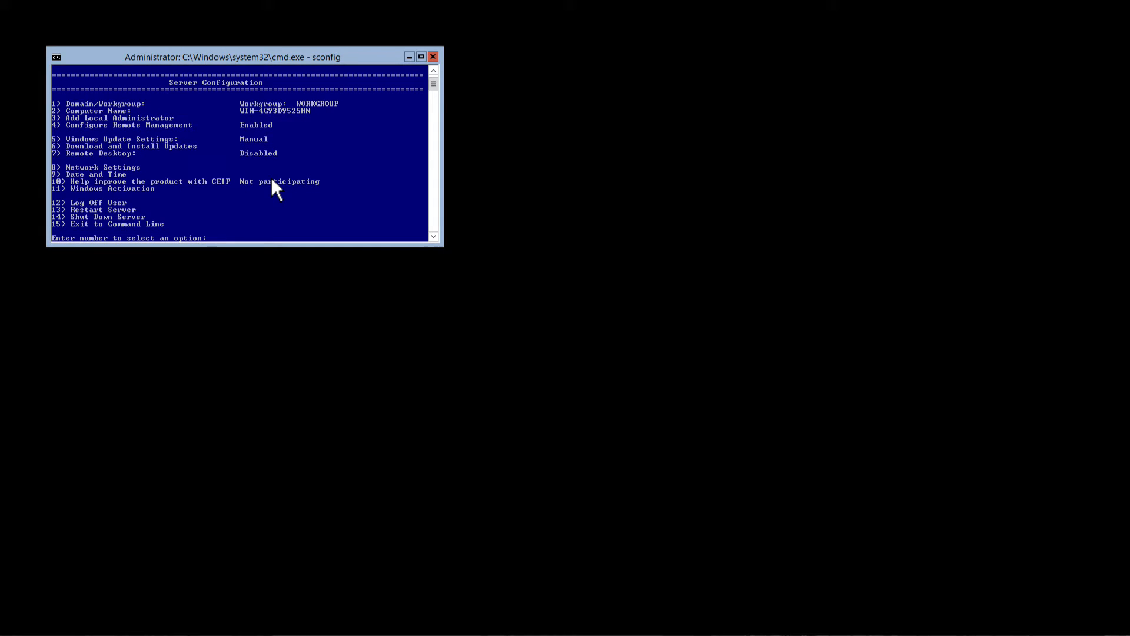
- Use Computer Name (option 2) to rename the server to CORESVR01
{"action": "type", "text": "2"}
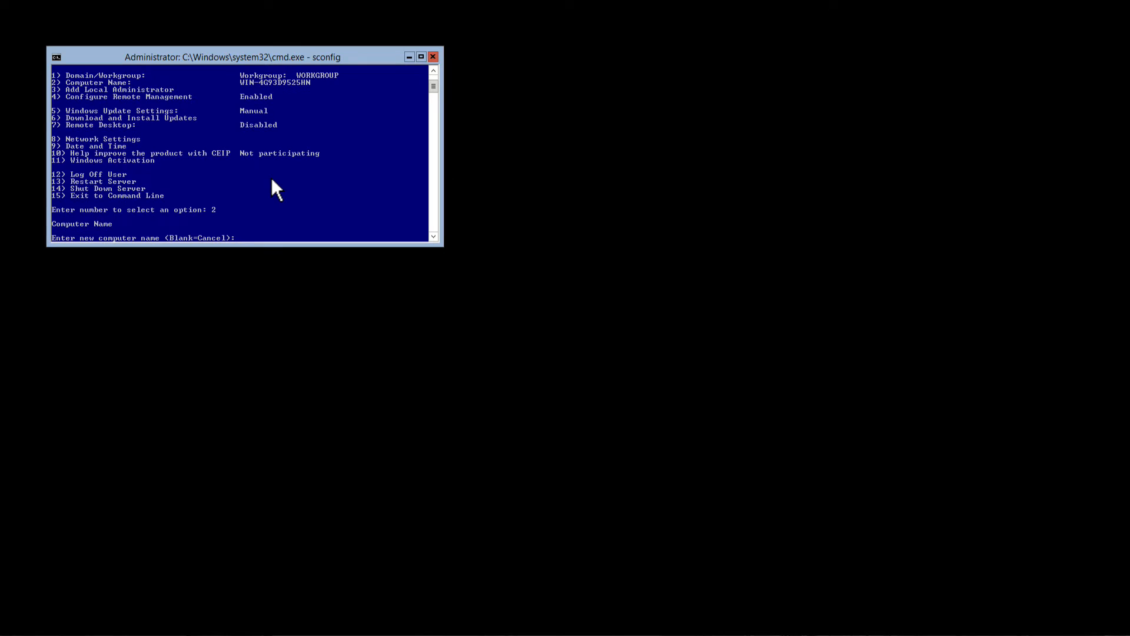
{"action": "type", "text": "CORES"}
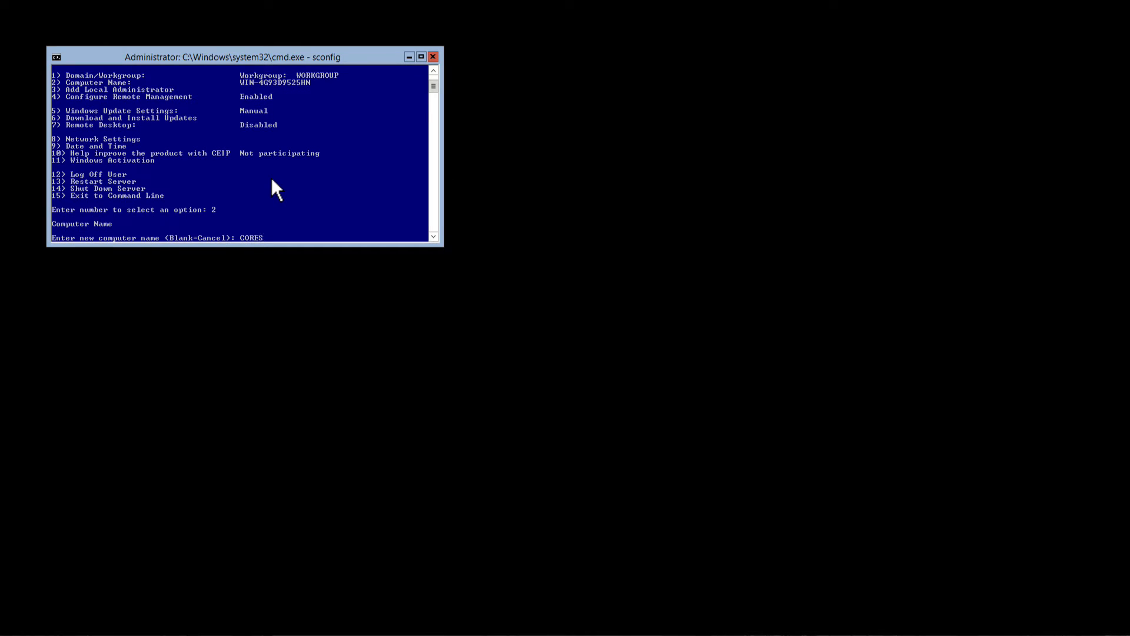
{"action": "type", "text": "SVR01"}
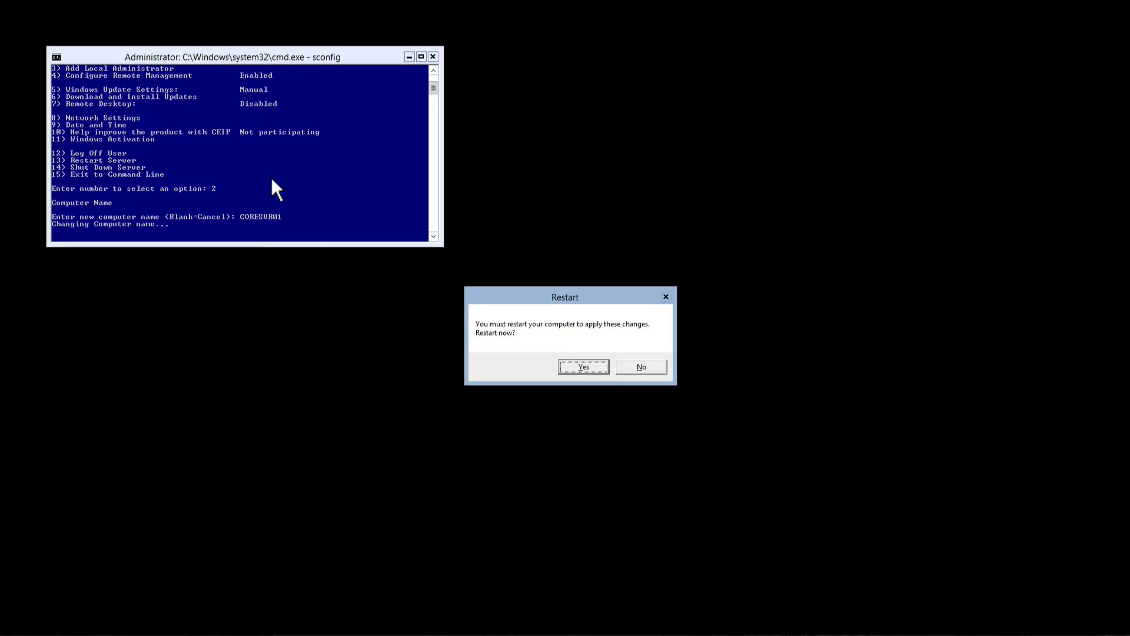
- Accept the restart, then sign back in with the Administrator password
{"action": "left_click", "coordinate": [584, 366]}
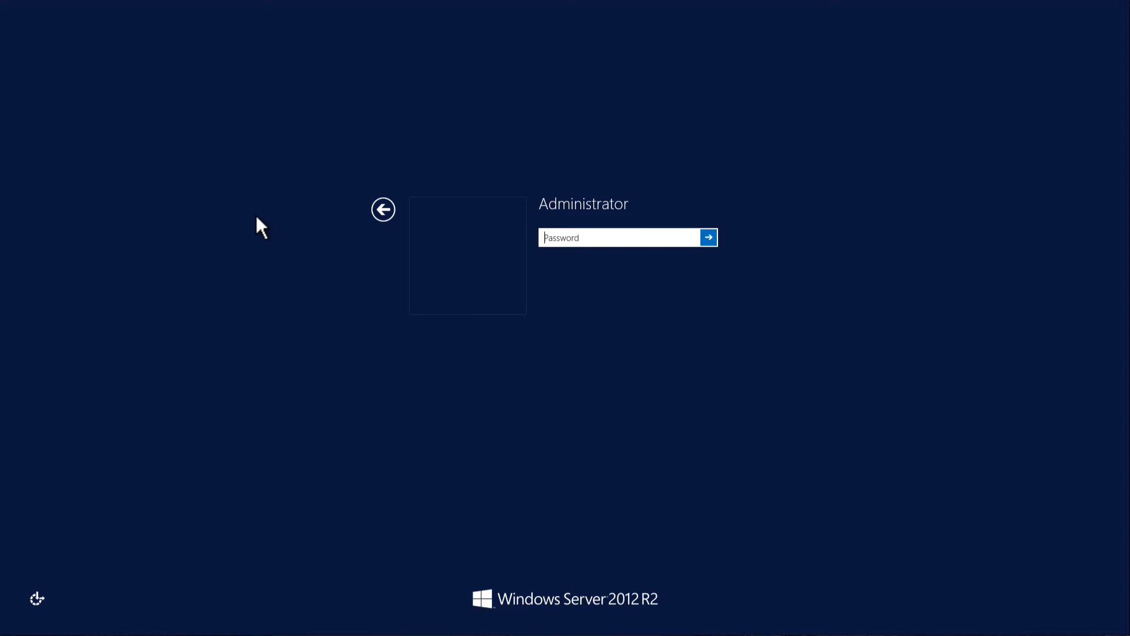
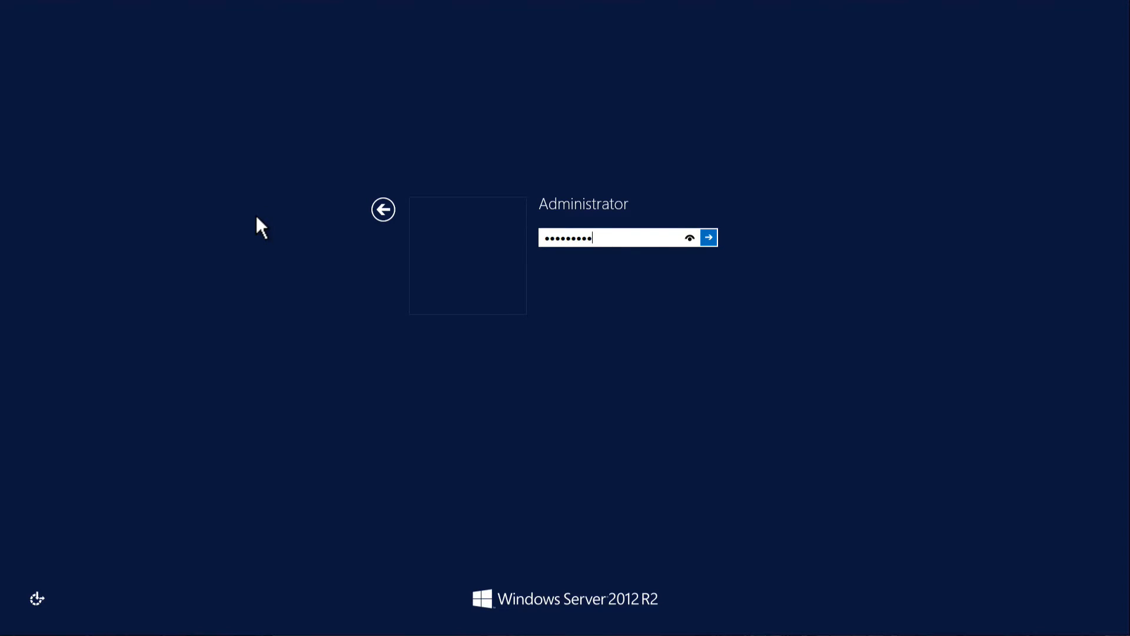
{"action": "left_click", "coordinate": [709, 237]}
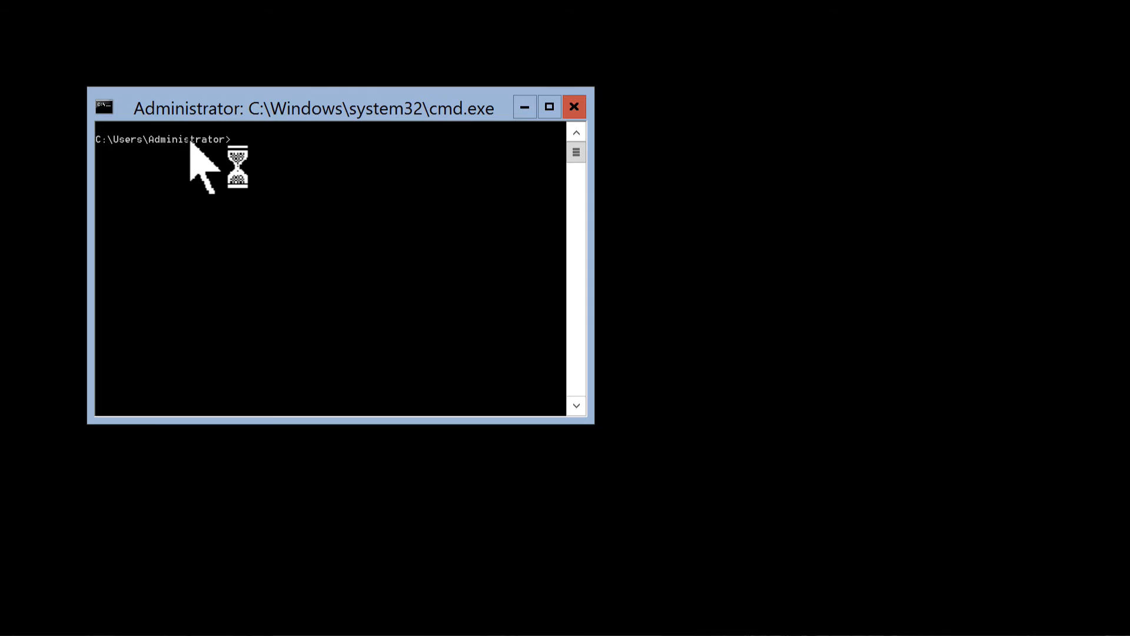
{"action": "mouse_move", "coordinate": [212, 159]}
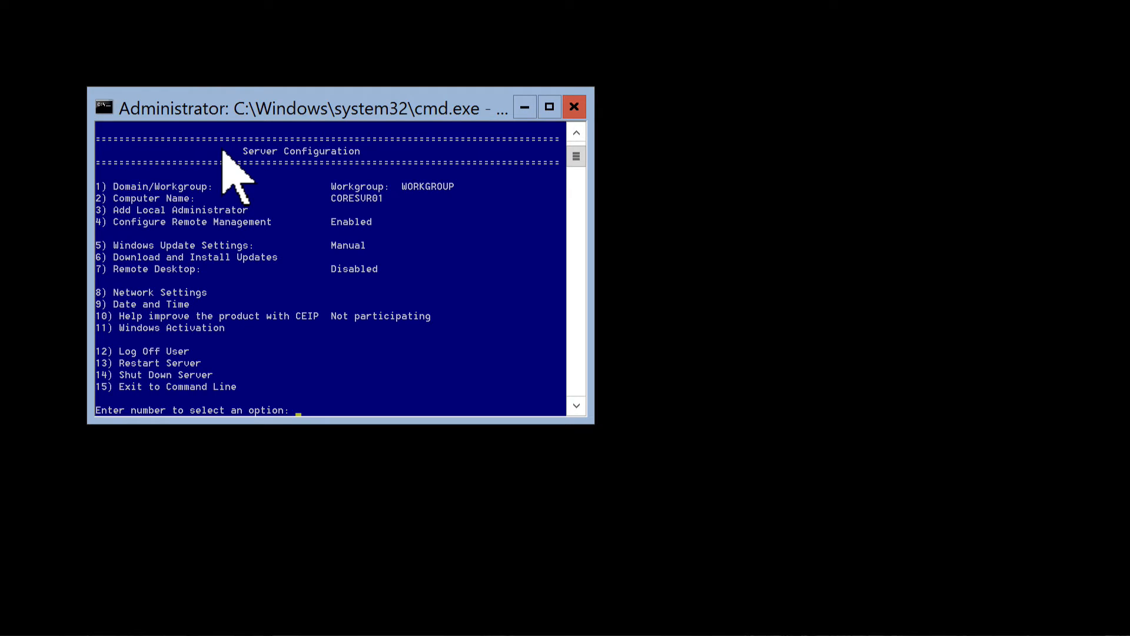
- Open Network Settings (option 8) and select adapter index 10
{"action": "type", "text": "8"}
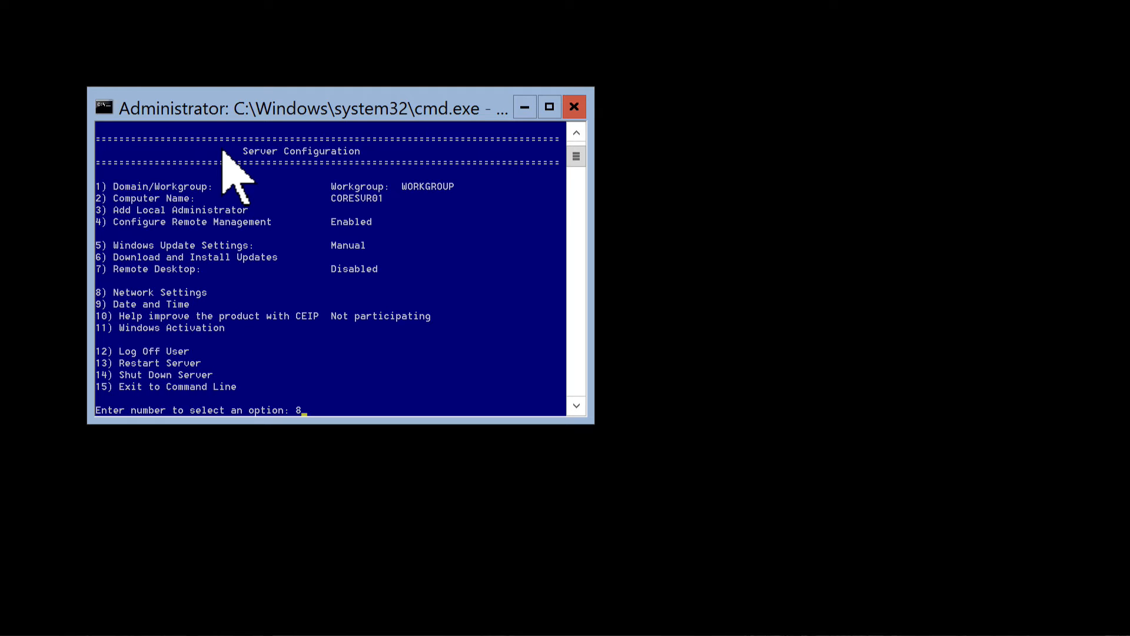
{"action": "key", "text": "Enter"}
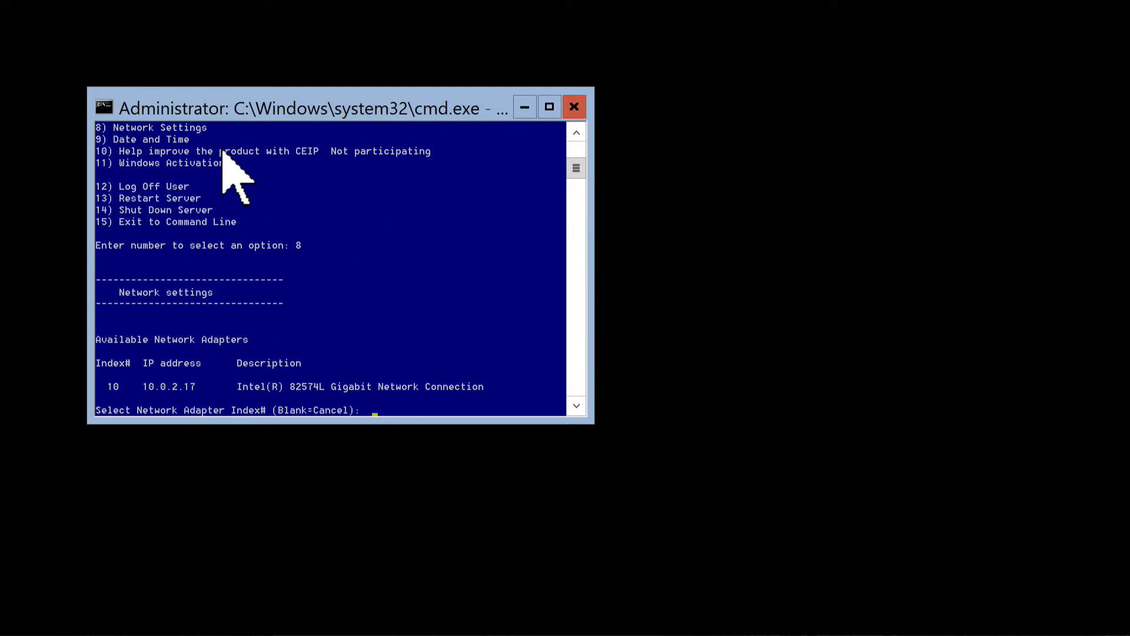
{"action": "type", "text": "10"}
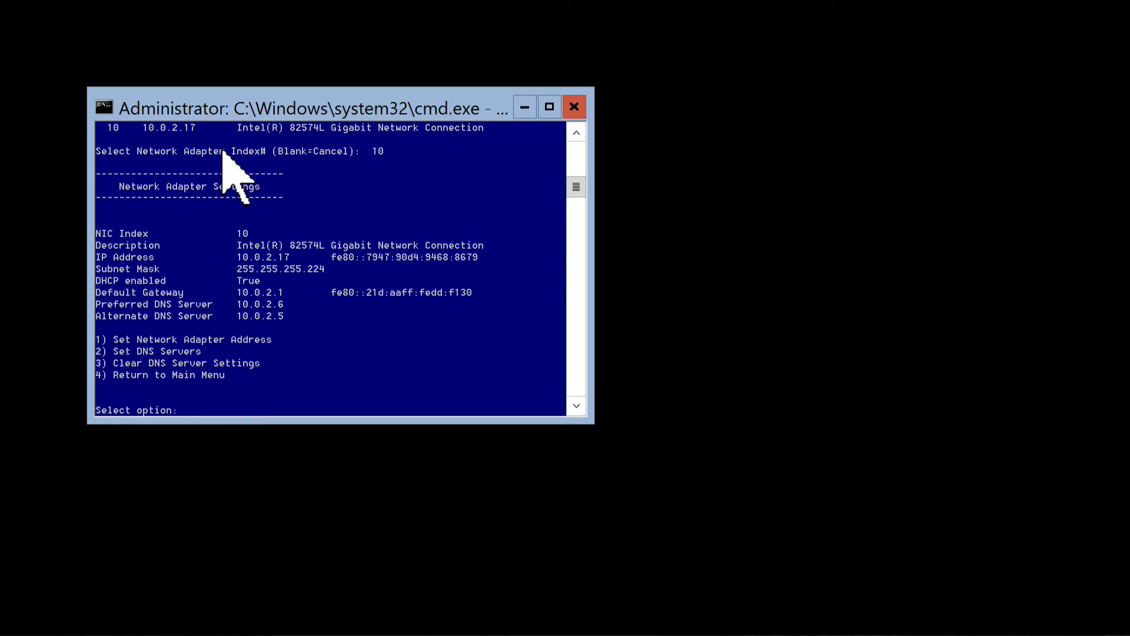
- Set adapter 10 to static IP 10.0.2.28, mask 255.255.255.224, gateway 10.0.2.1
{"action": "type", "text": "1"}
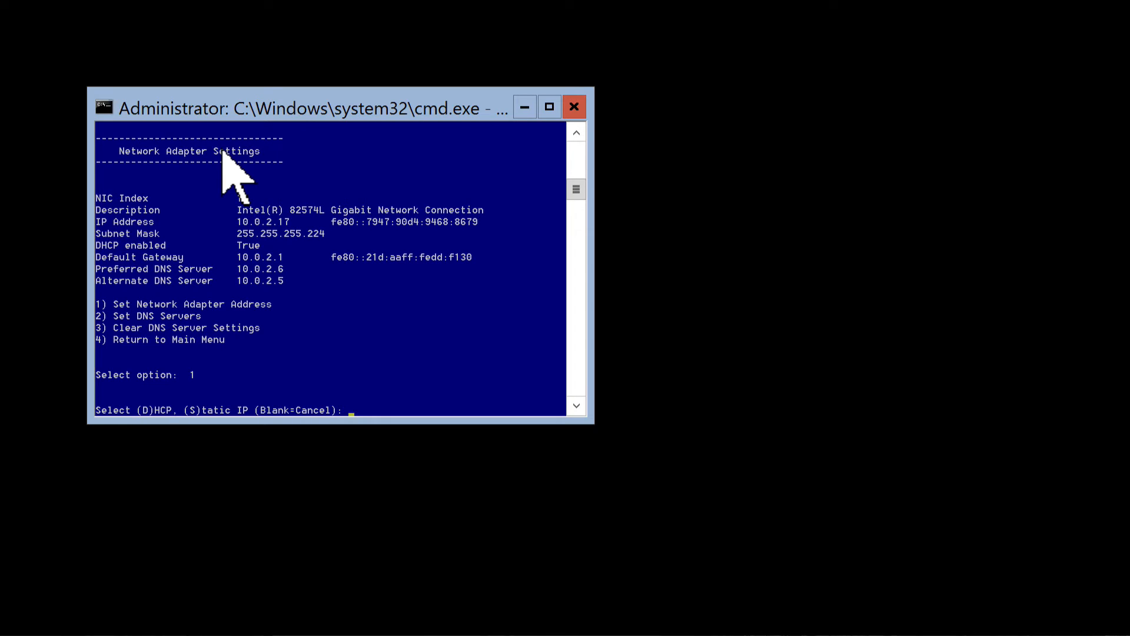
{"action": "type", "text": "S"}
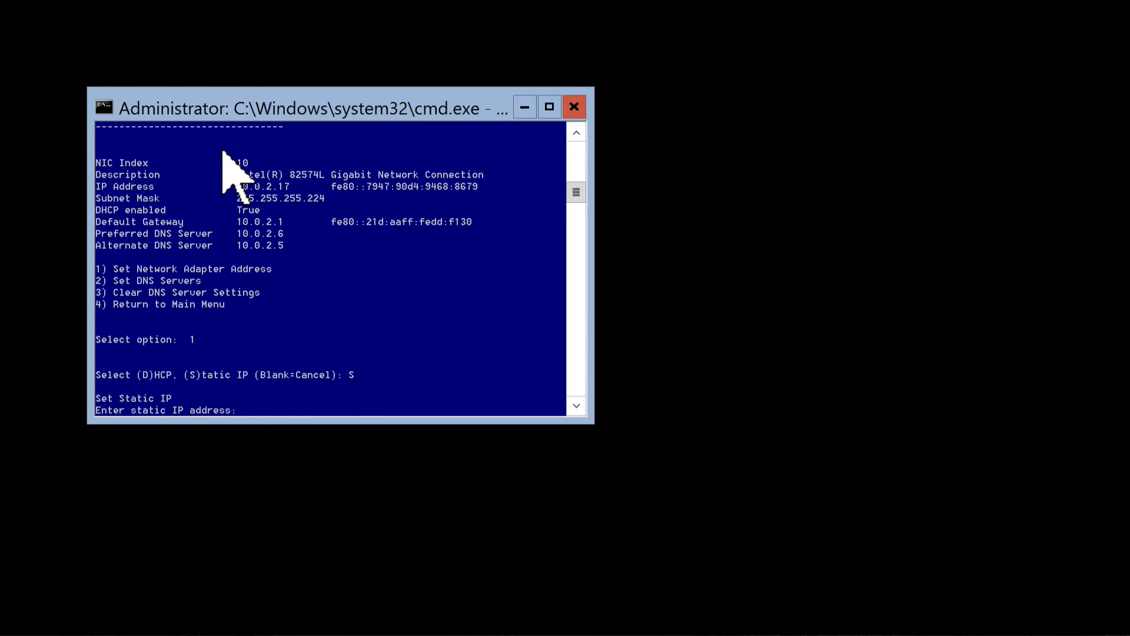
{"action": "type", "text": "10.0.2.28"}
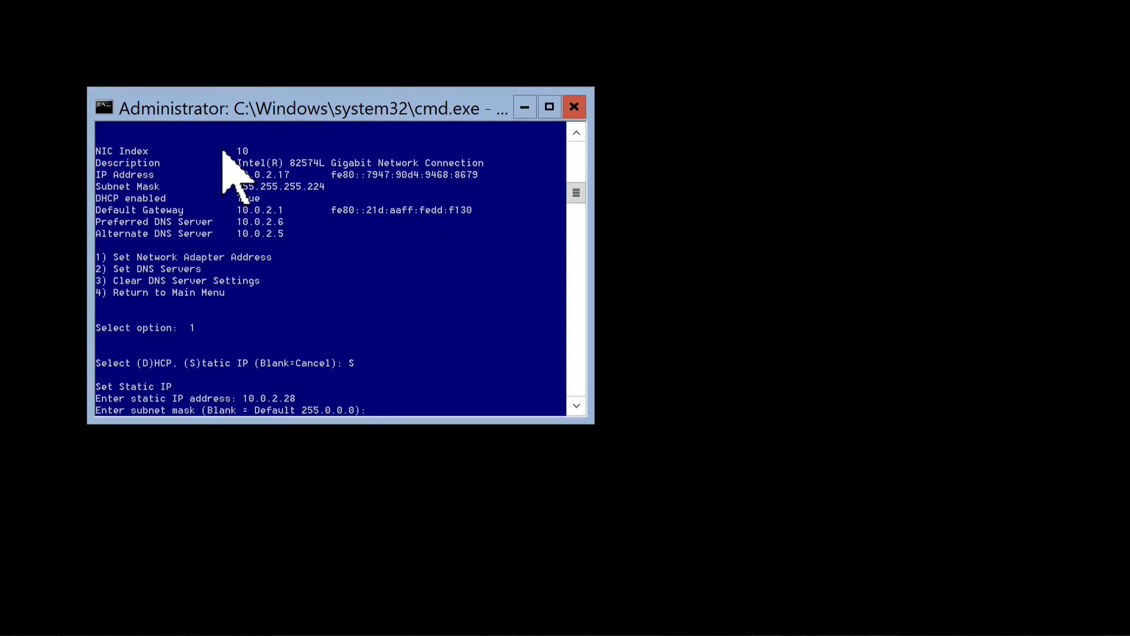
{"action": "type", "text": "255.2"}
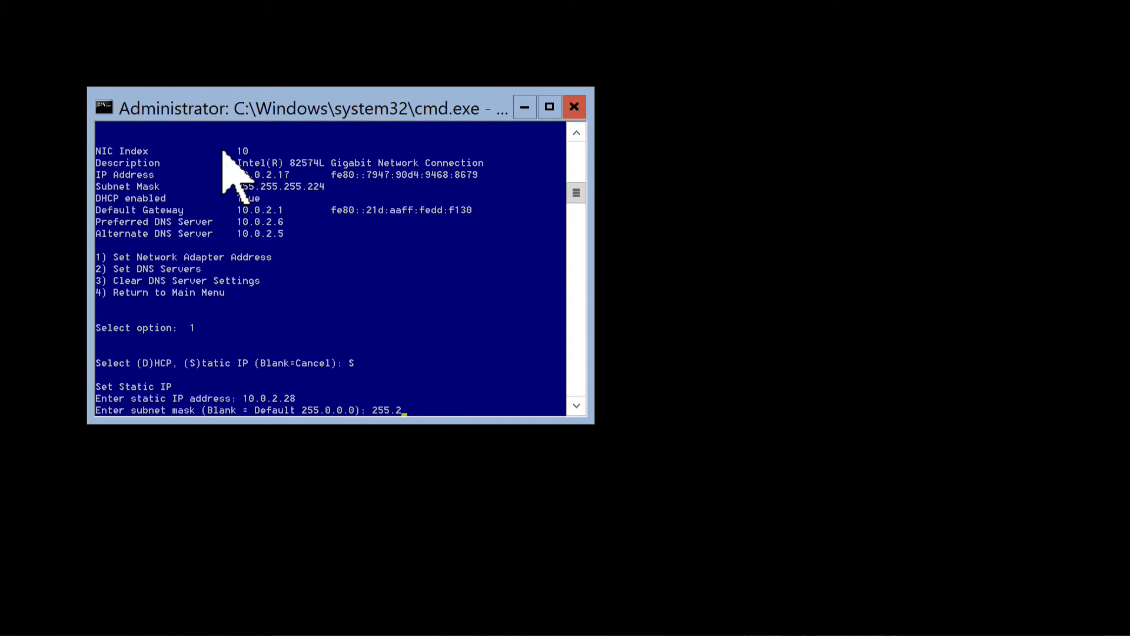
{"action": "type", "text": "55.255.224"}
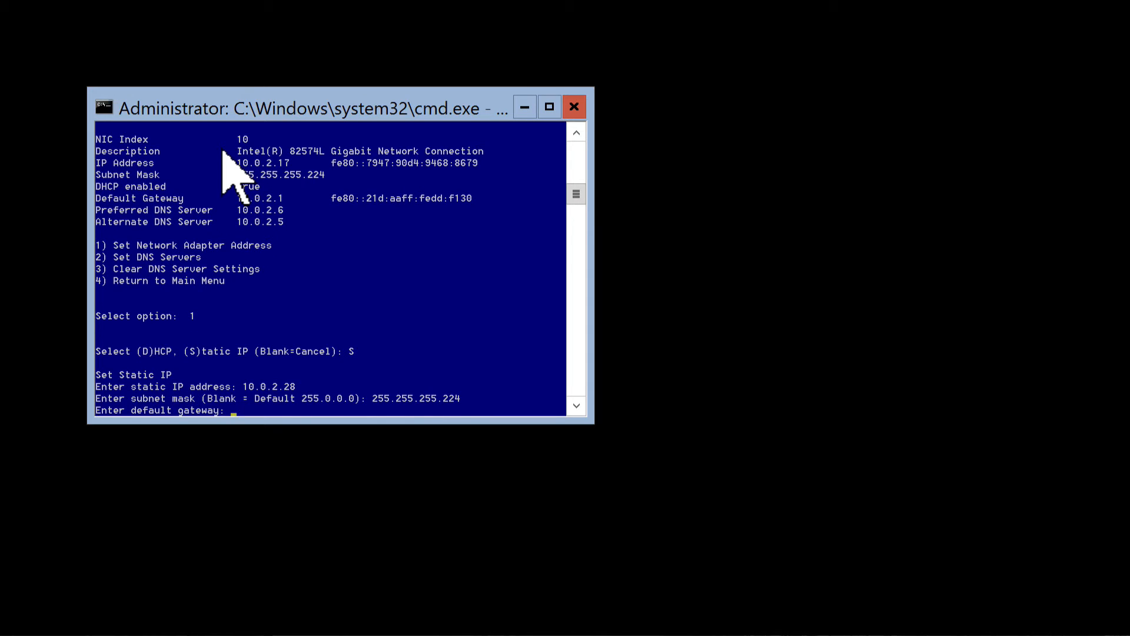
{"action": "type", "text": "10.0.2"}
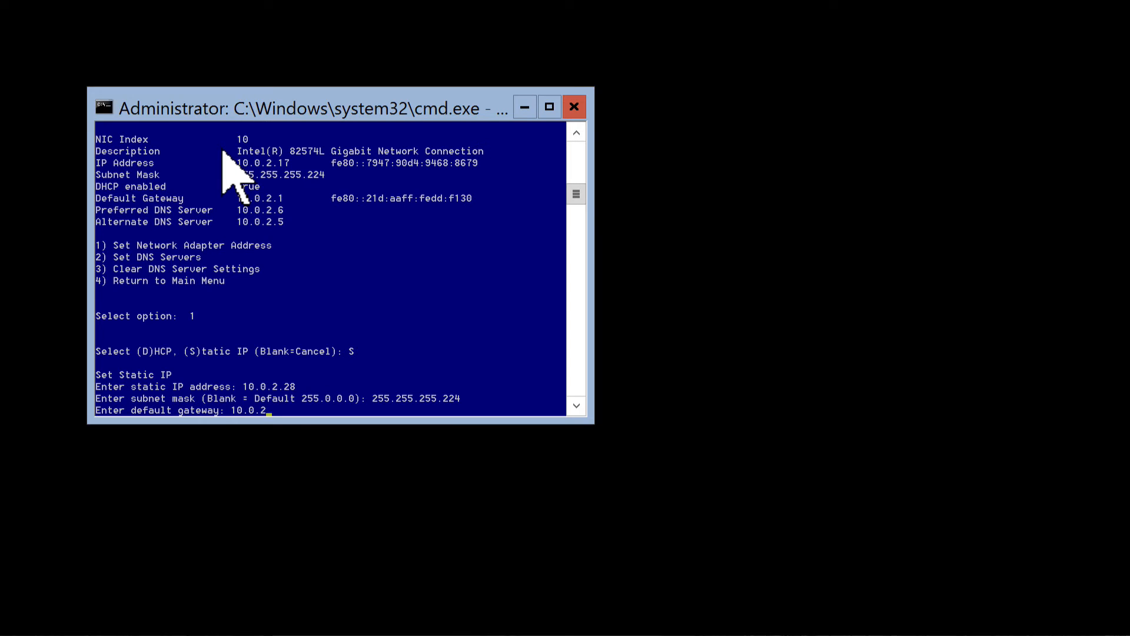
{"action": "type", "text": "1"}
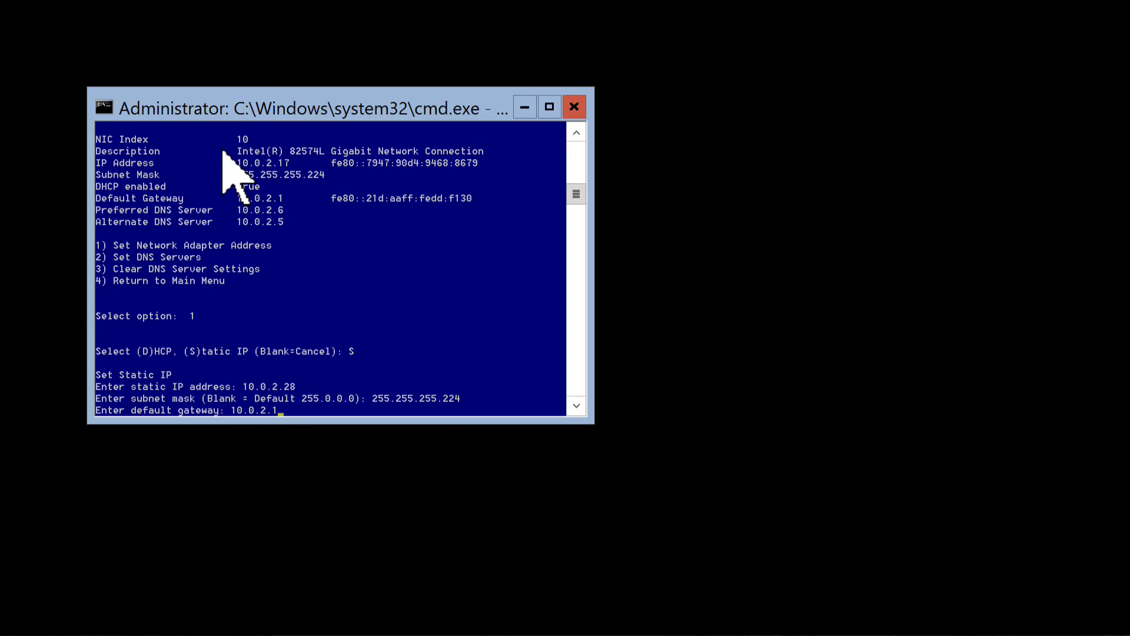
{"action": "key", "text": "enter"}
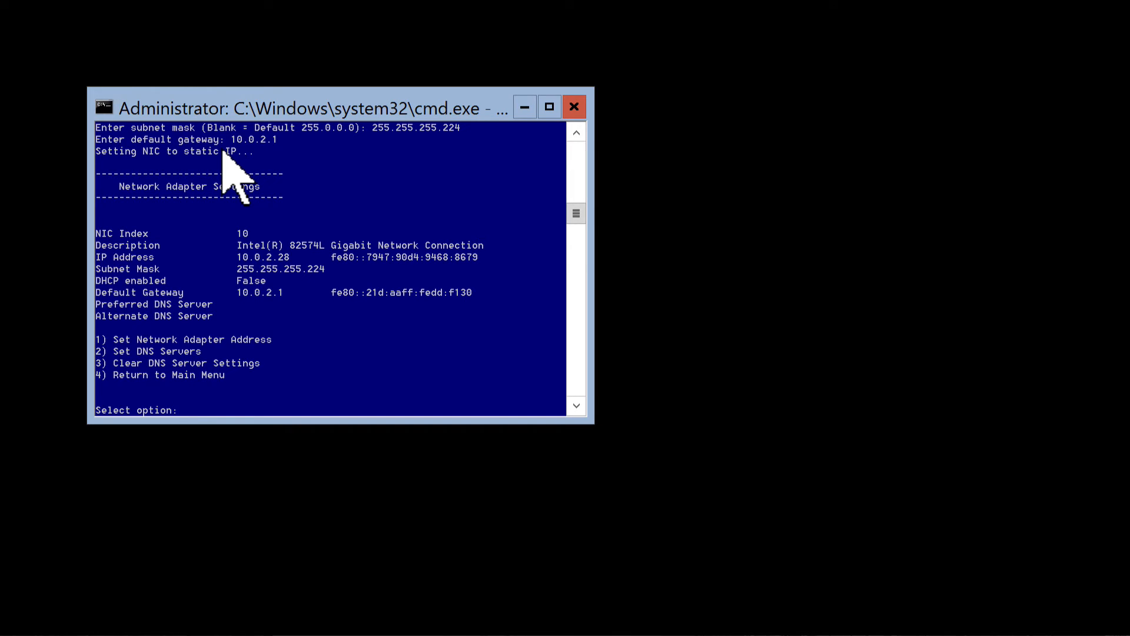
- Set preferred DNS 10.0.2.5 and alternate DNS 10.0.2.6 on the adapter
{"action": "type", "text": "2"}
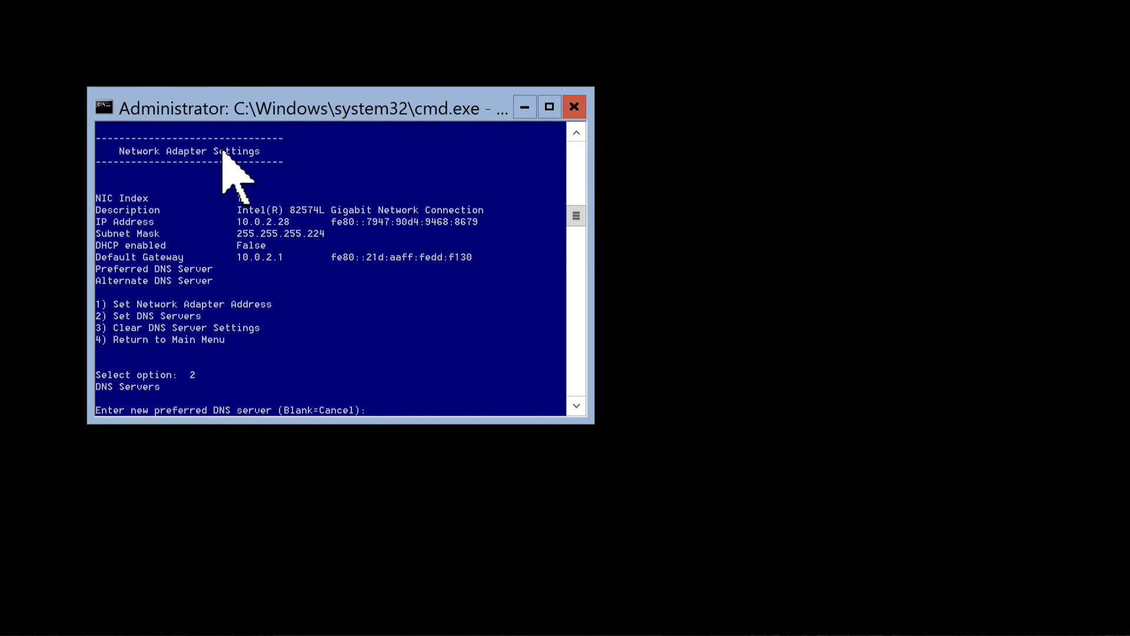
{"action": "type", "text": "10.0.2.5"}
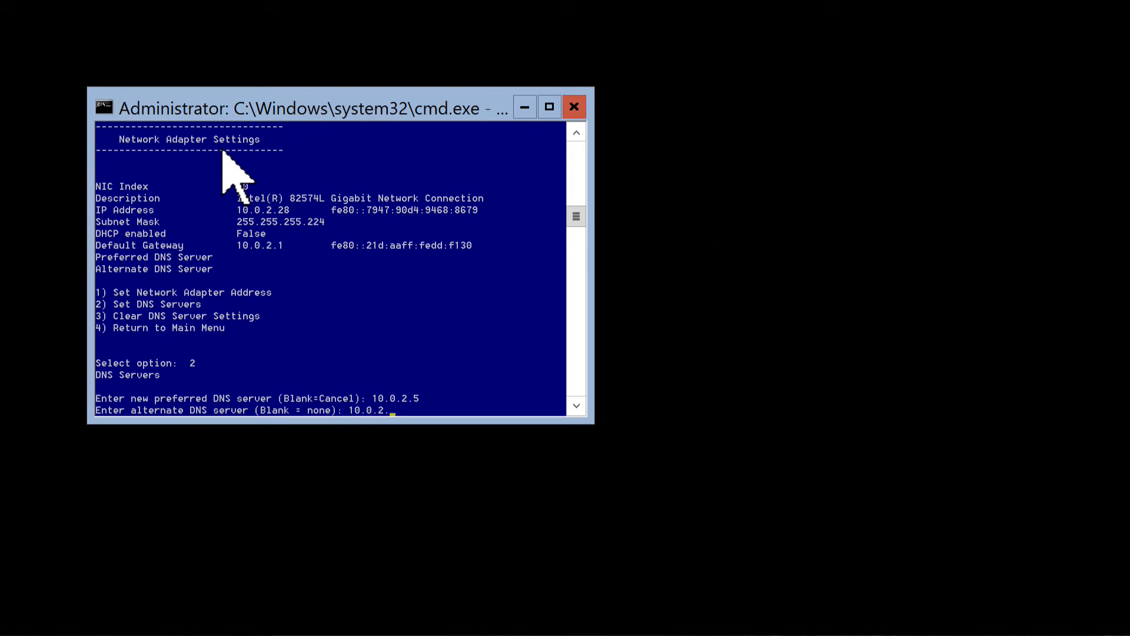
{"action": "type", "text": "6"}
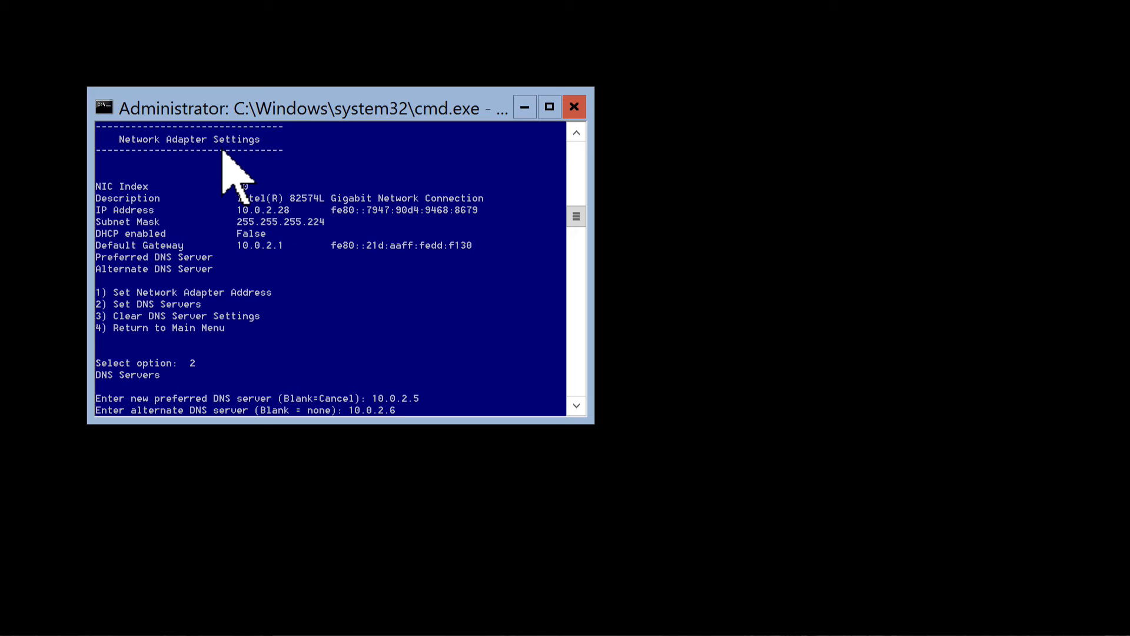
{"action": "key", "text": "enter"}
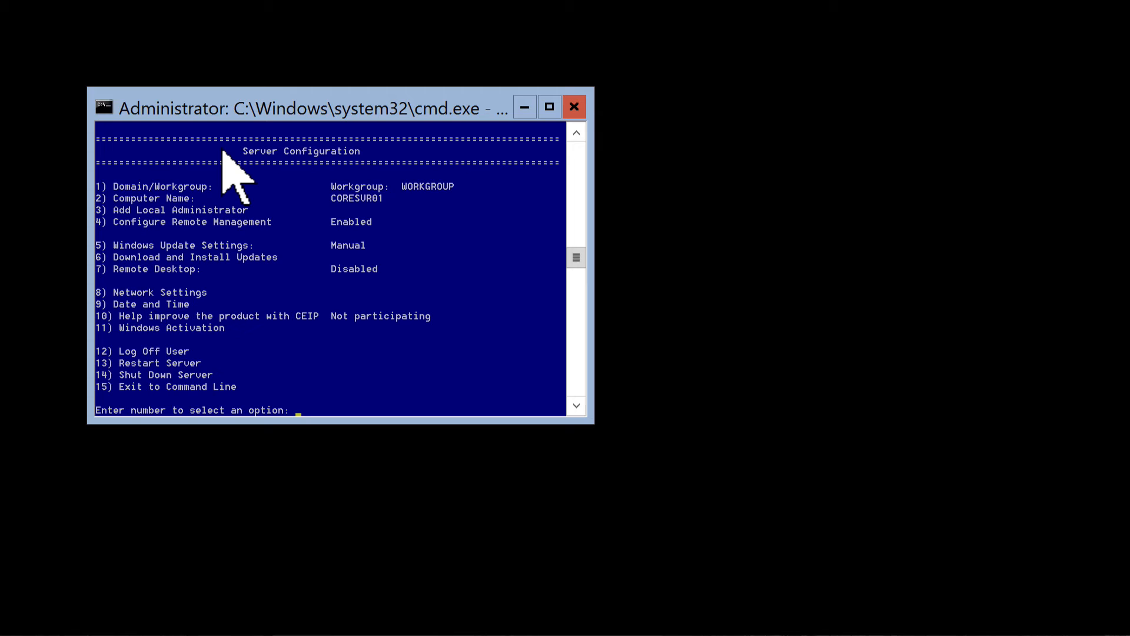
- Join domain HOUNSLOW.local using the HOUNSLOW\Administrator account and password
{"action": "type", "text": "1"}
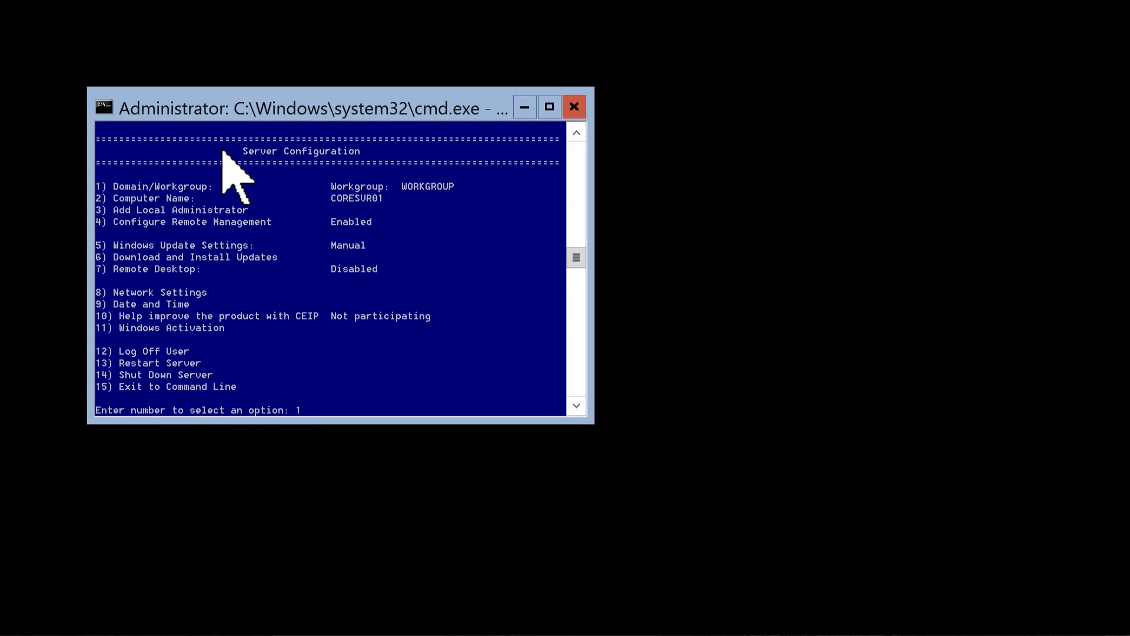
{"action": "type", "text": "D"}
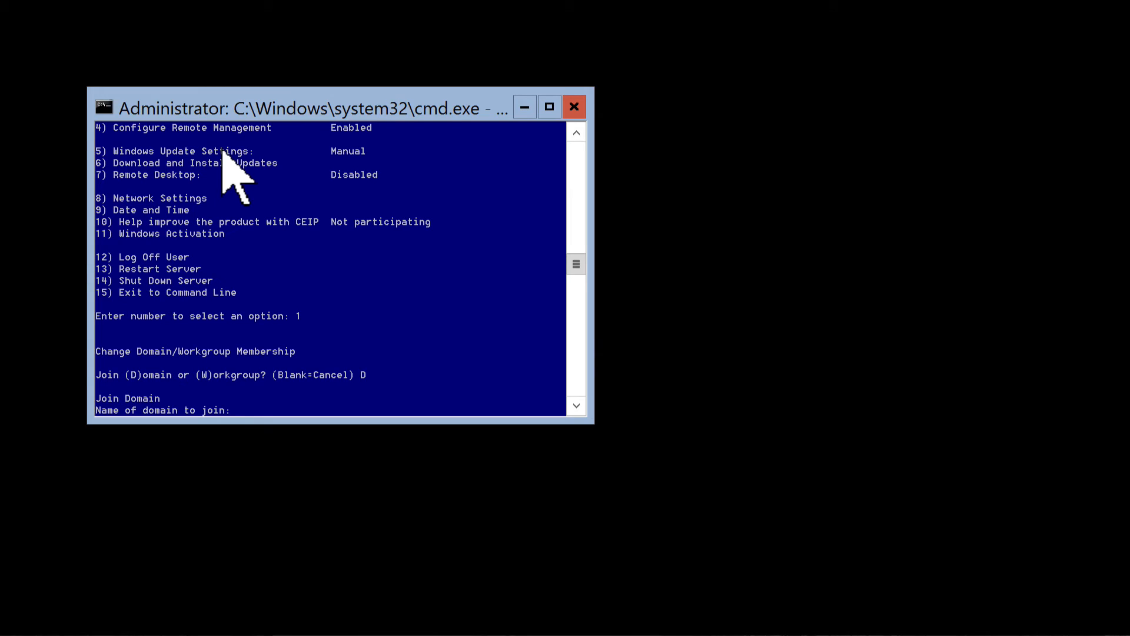
{"action": "type", "text": "HOUNSLOW.local"}
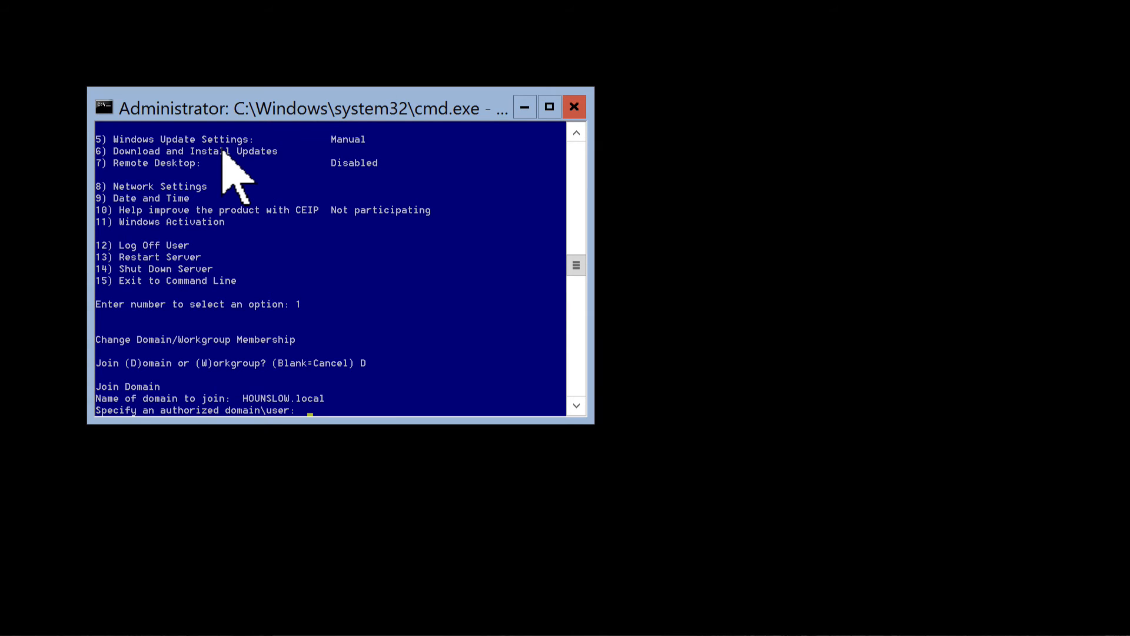
{"action": "type", "text": "HOUNS"}
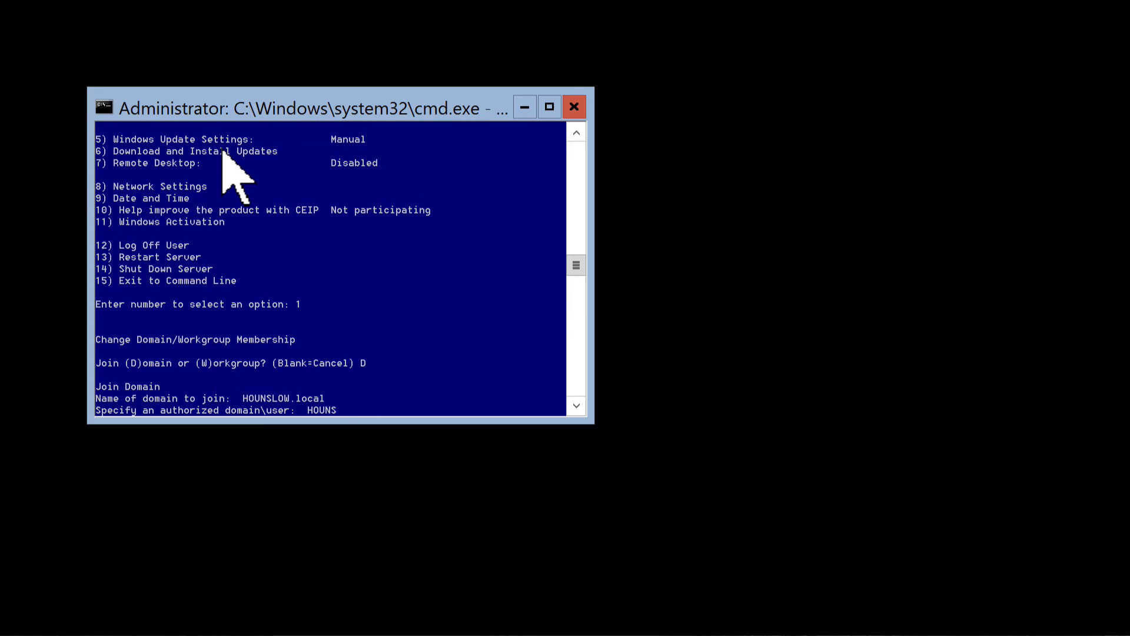
{"action": "type", "text": "LOW"}
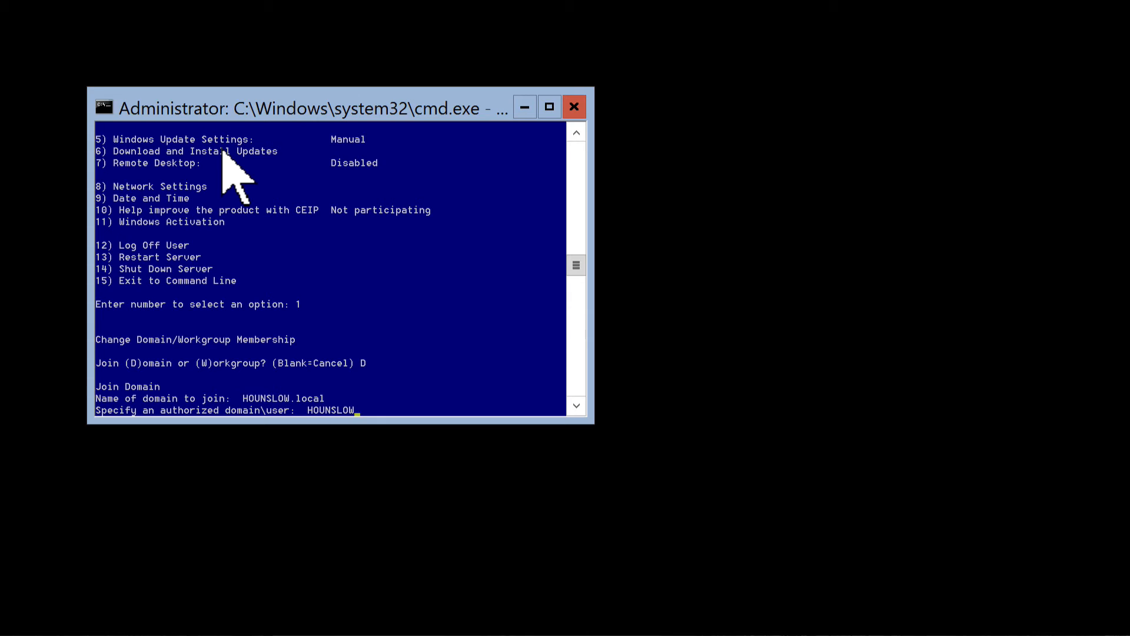
{"action": "type", "text": "\\"}
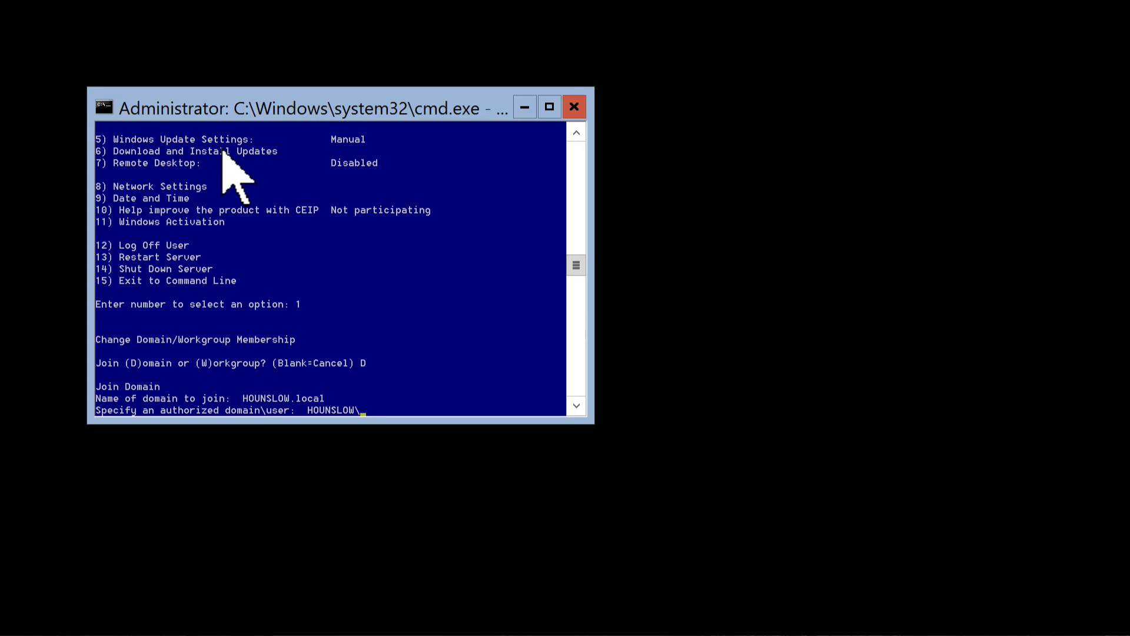
{"action": "type", "text": "A"}
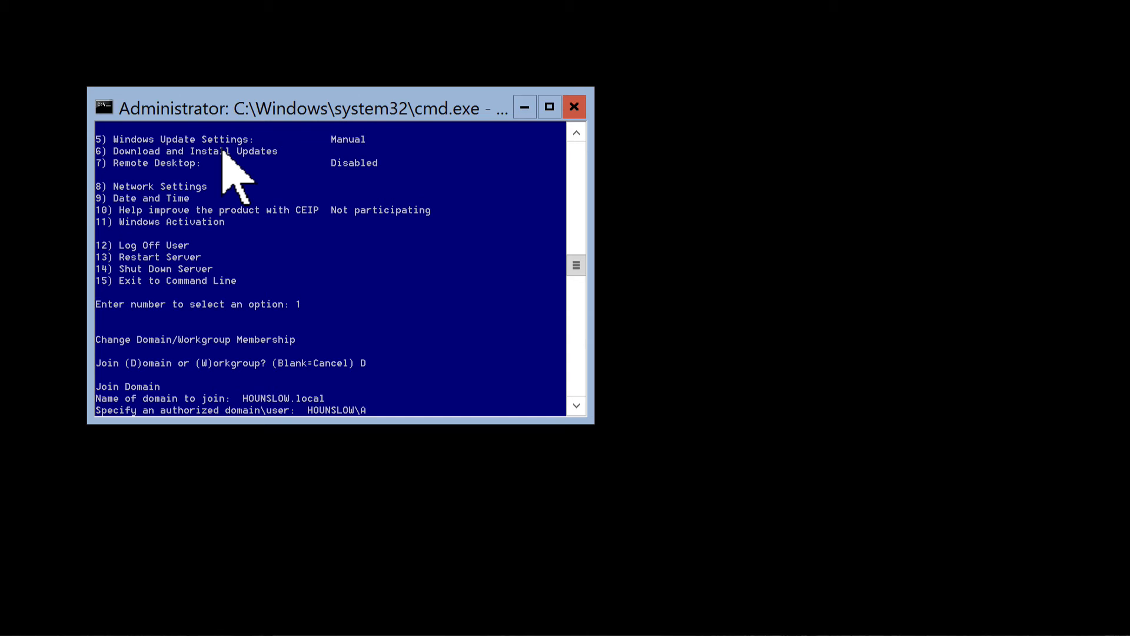
{"action": "type", "text": "dmi"}
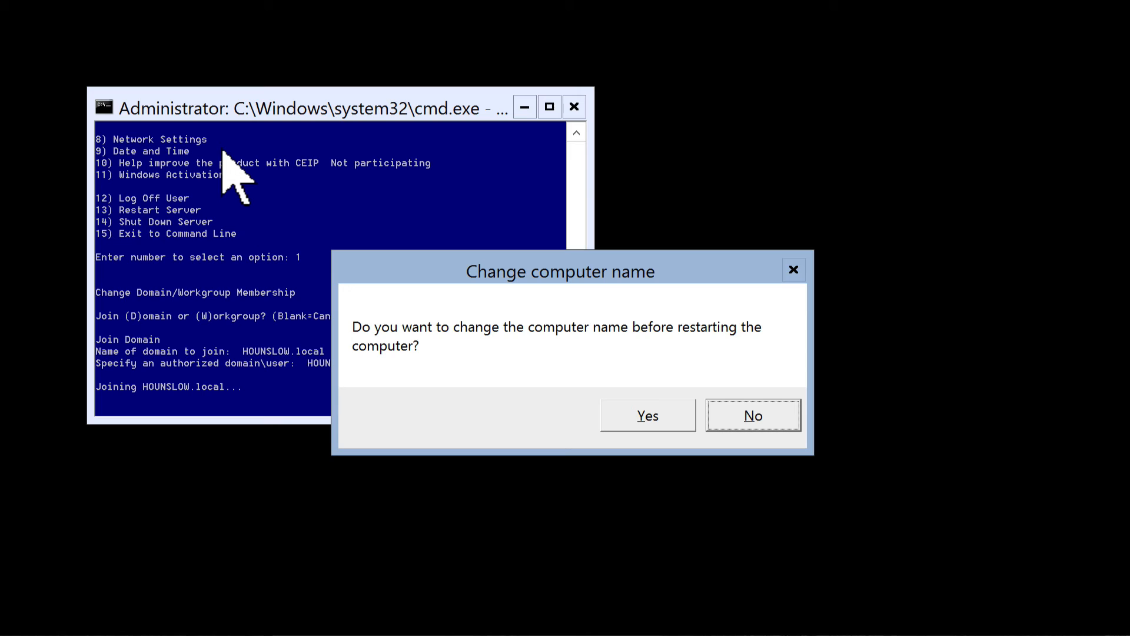
- Keep the CORESVR01 name and accept the restart for the domain join
{"action": "left_click", "coordinate": [754, 415]}
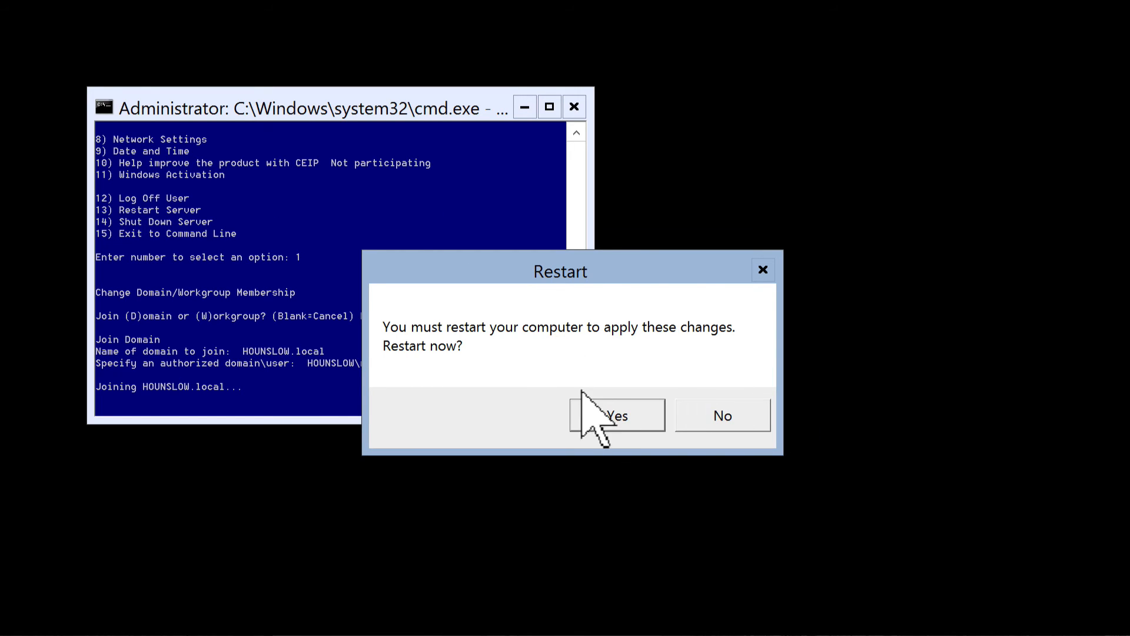
{"action": "left_click", "coordinate": [617, 416]}
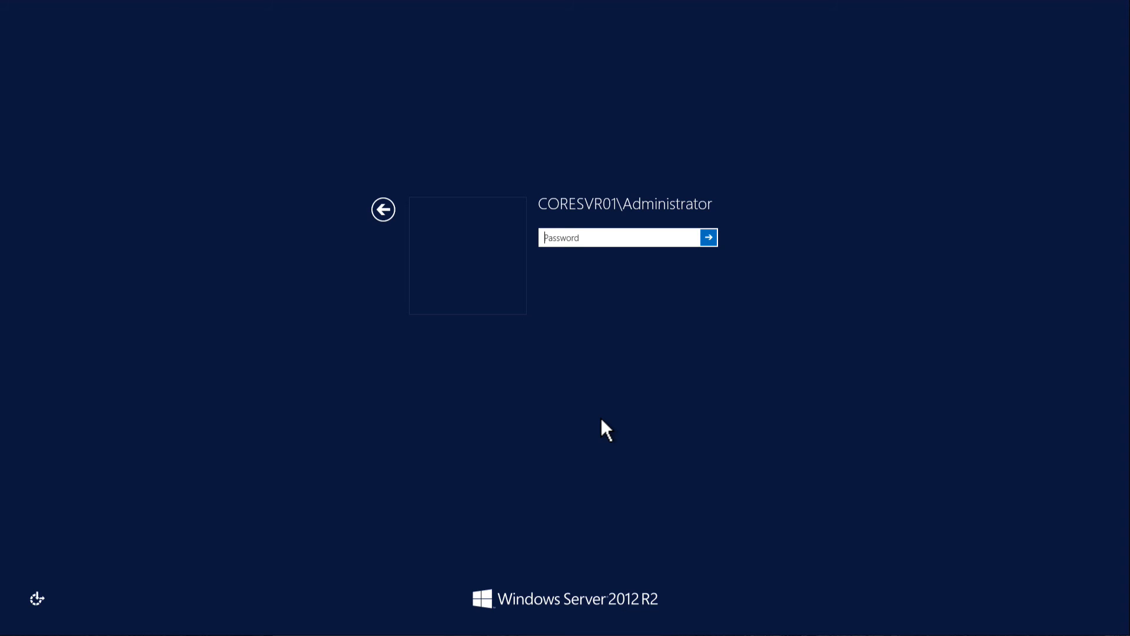
- Sign in as Other user HOUNSLOW\Administrator with the domain password
{"action": "left_click", "coordinate": [383, 209]}
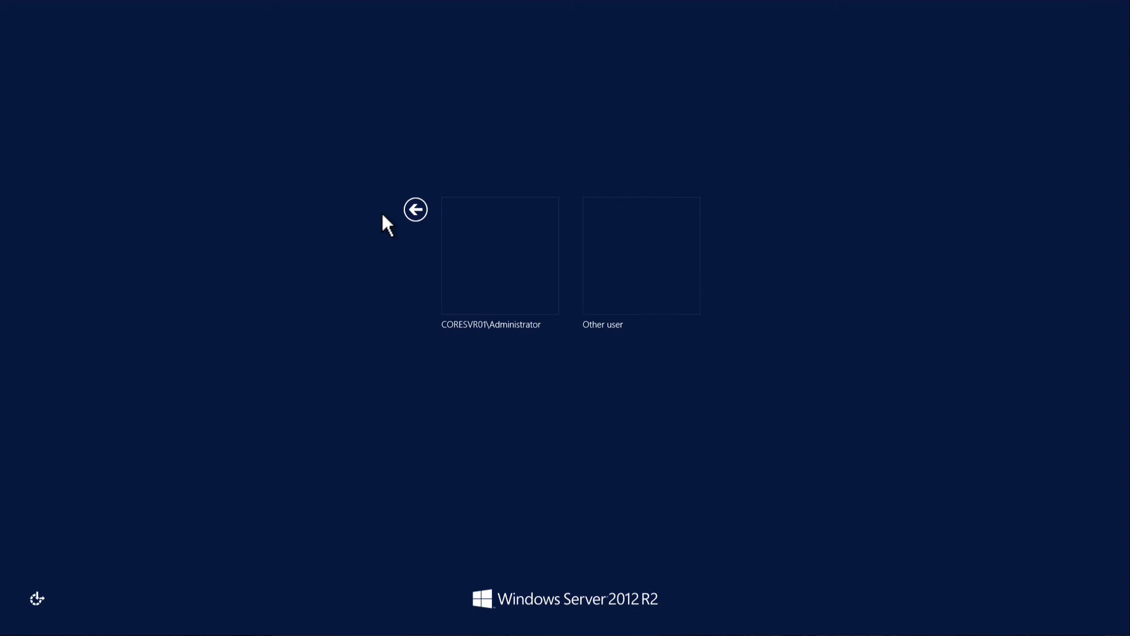
{"action": "left_click", "coordinate": [641, 255]}
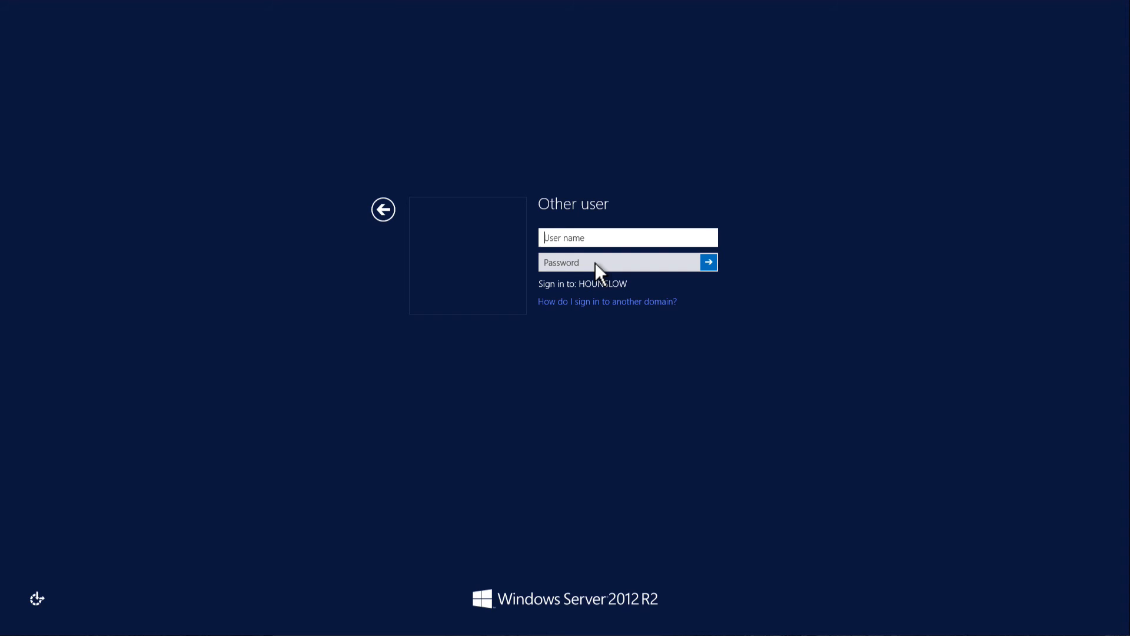
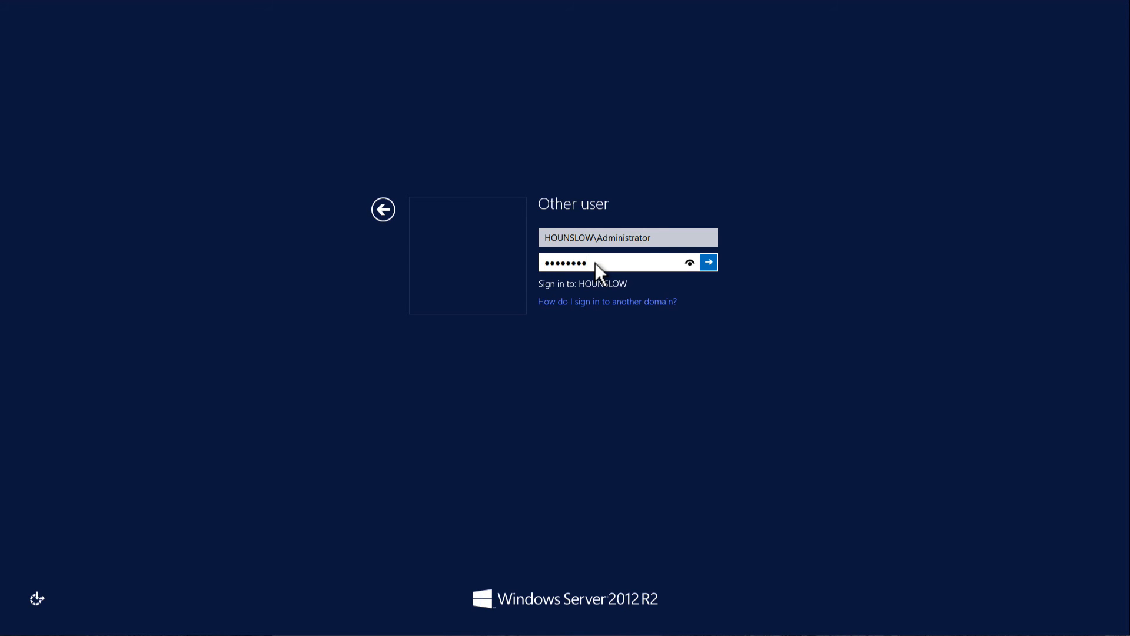
{"action": "left_click", "coordinate": [708, 262]}
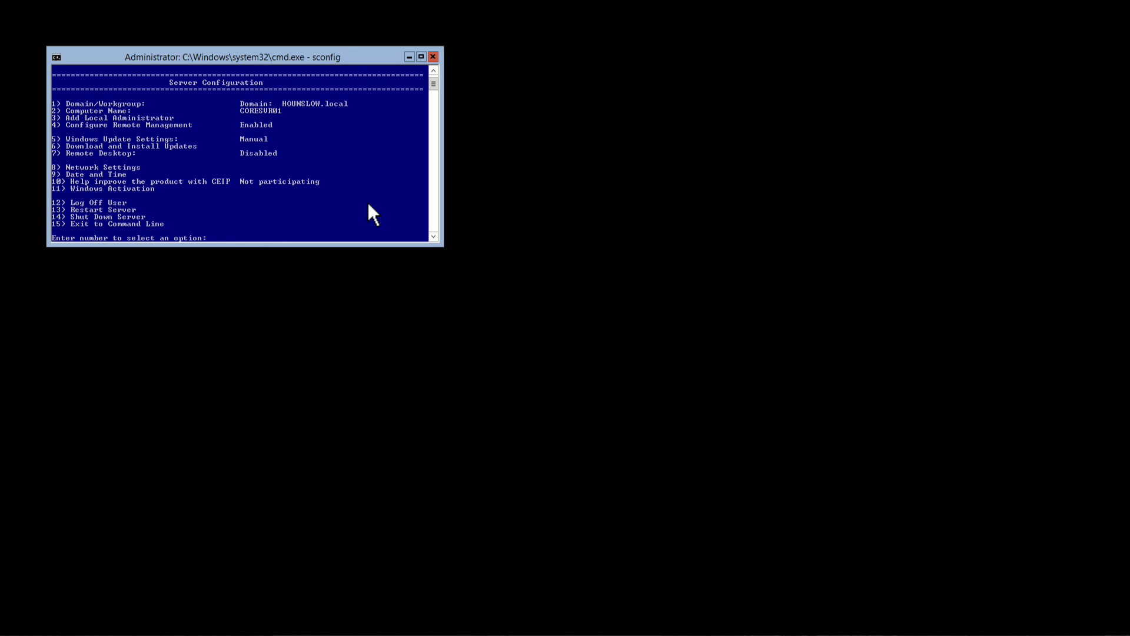
- Enable Remote Desktop (option 7) for clients running any version and confirm
{"action": "type", "text": "7"}
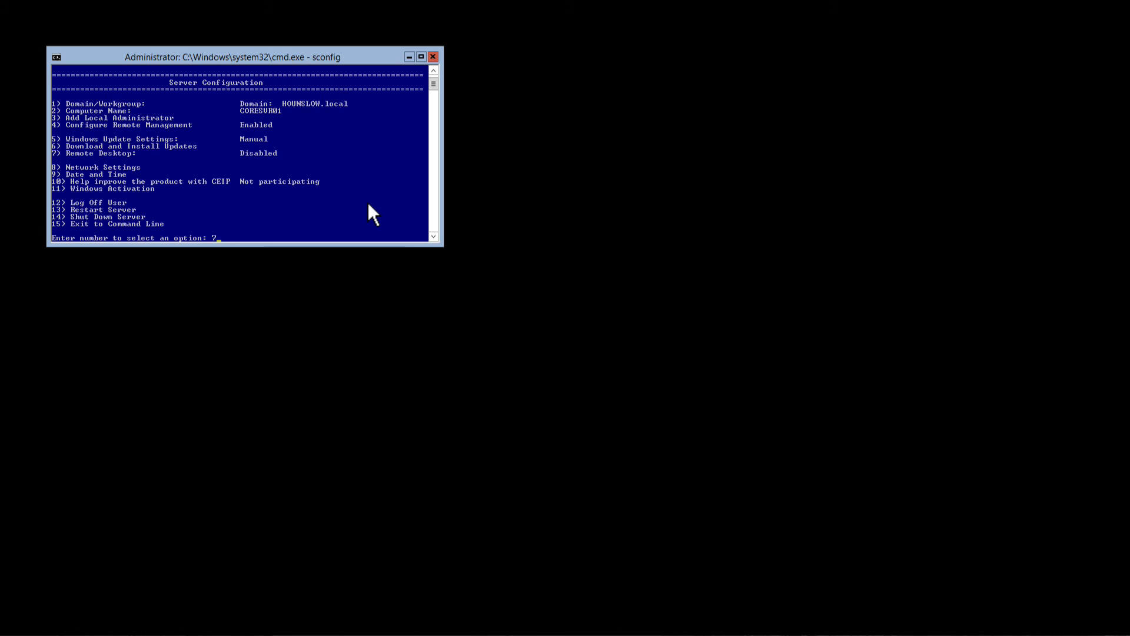
{"action": "key", "text": "Enter"}
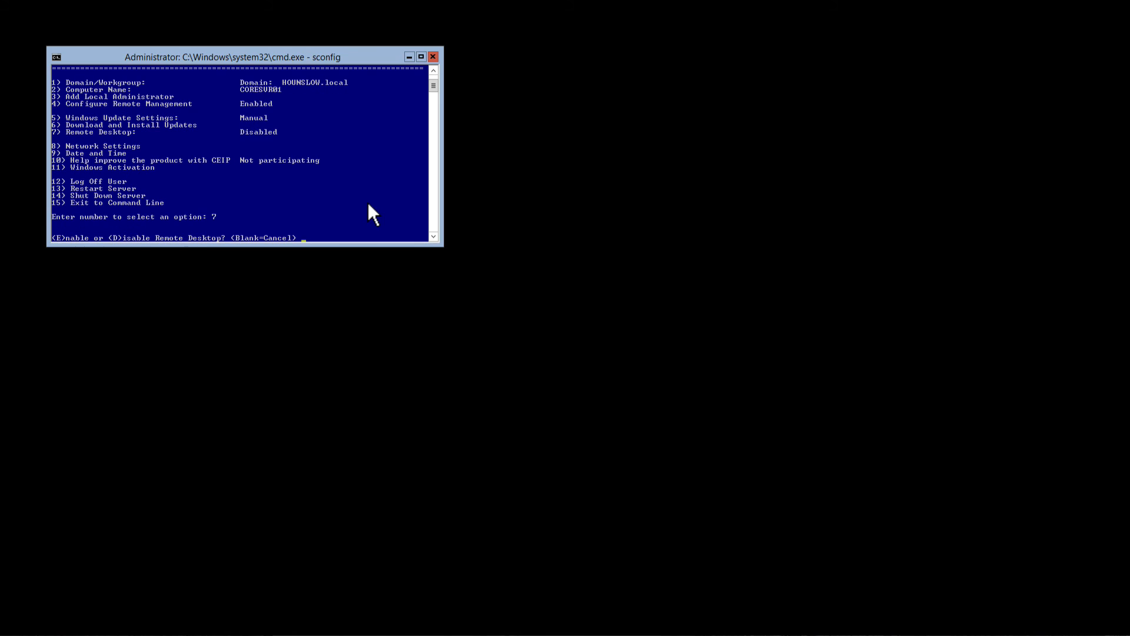
{"action": "type", "text": "E"}
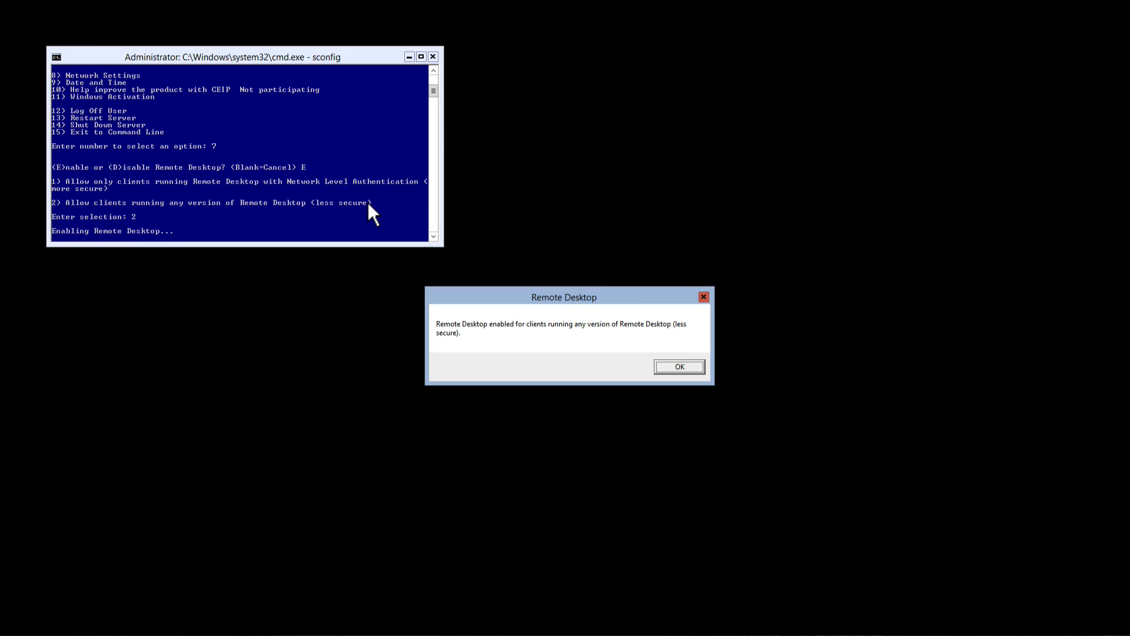
{"action": "mouse_move", "coordinate": [667, 359]}
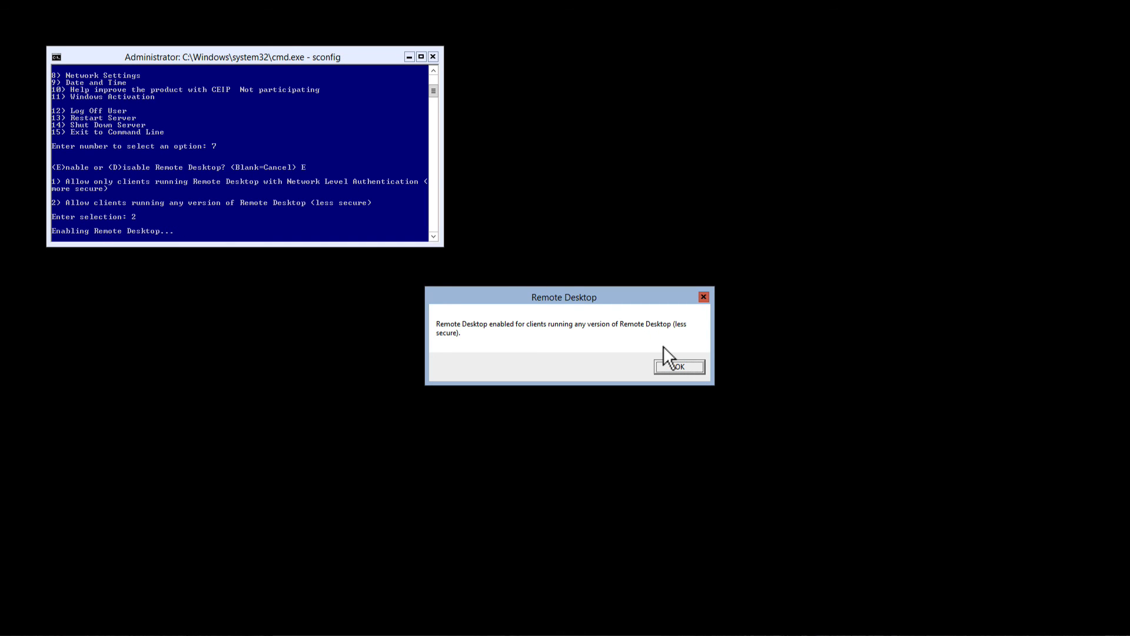
{"action": "left_click", "coordinate": [679, 367]}
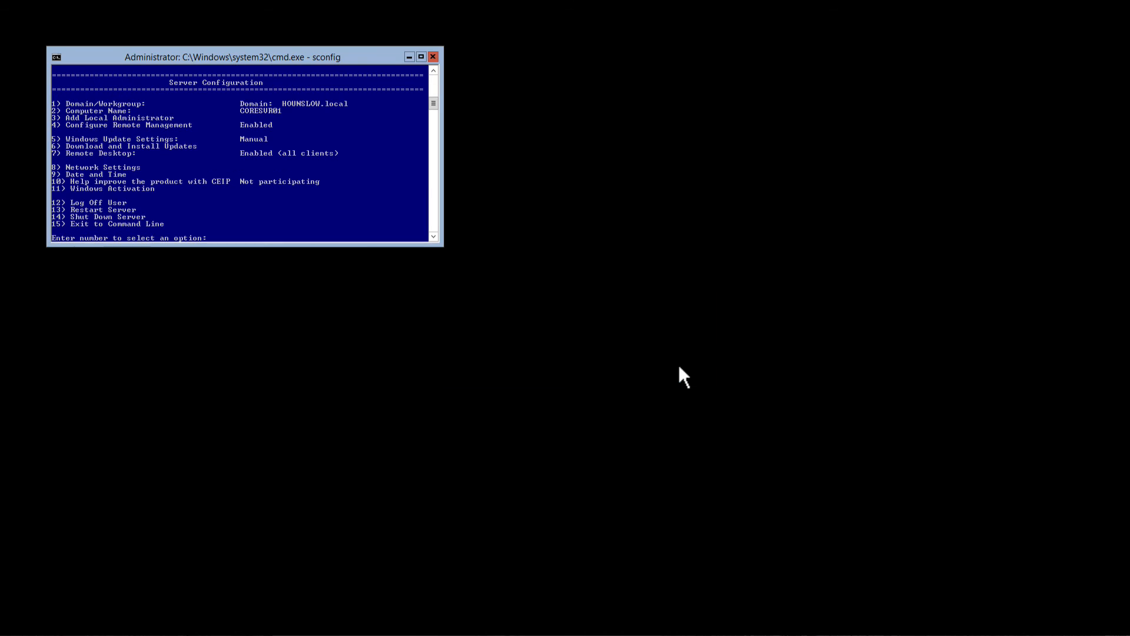